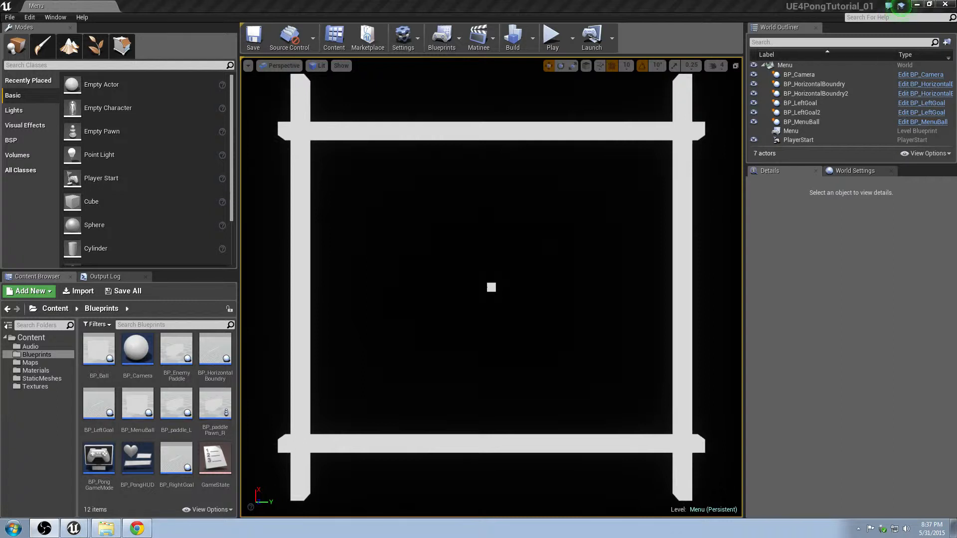
pyautogui.moveTo(665, 272)
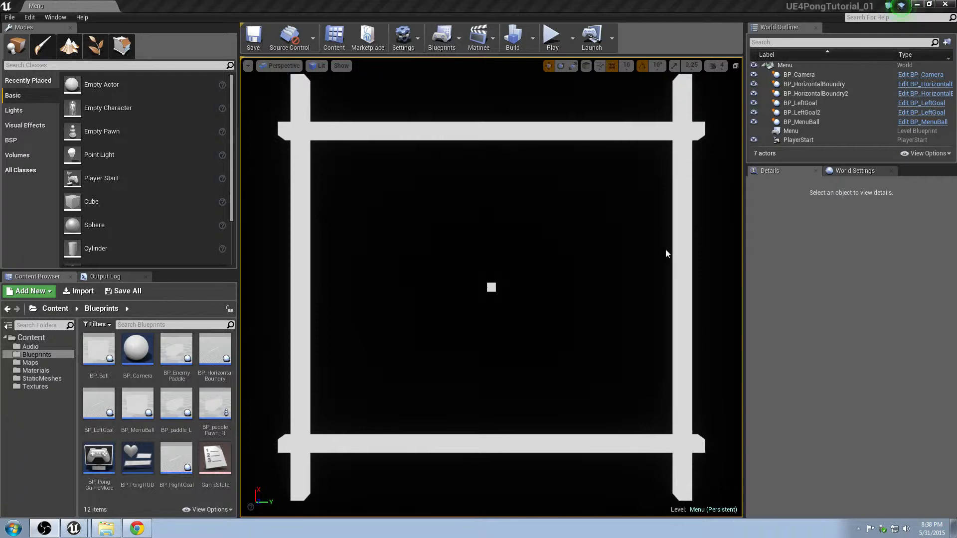
pyautogui.moveTo(640, 253)
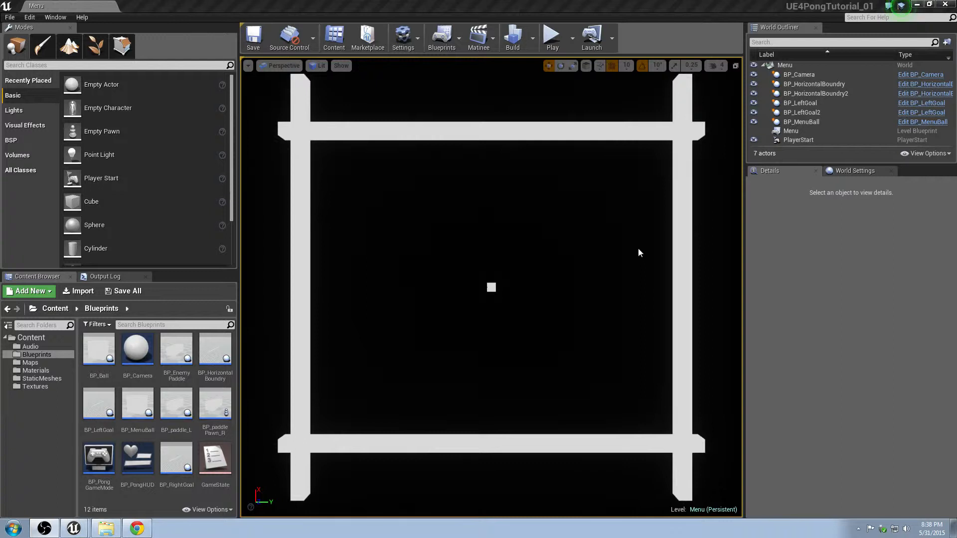
pyautogui.moveTo(478, 218)
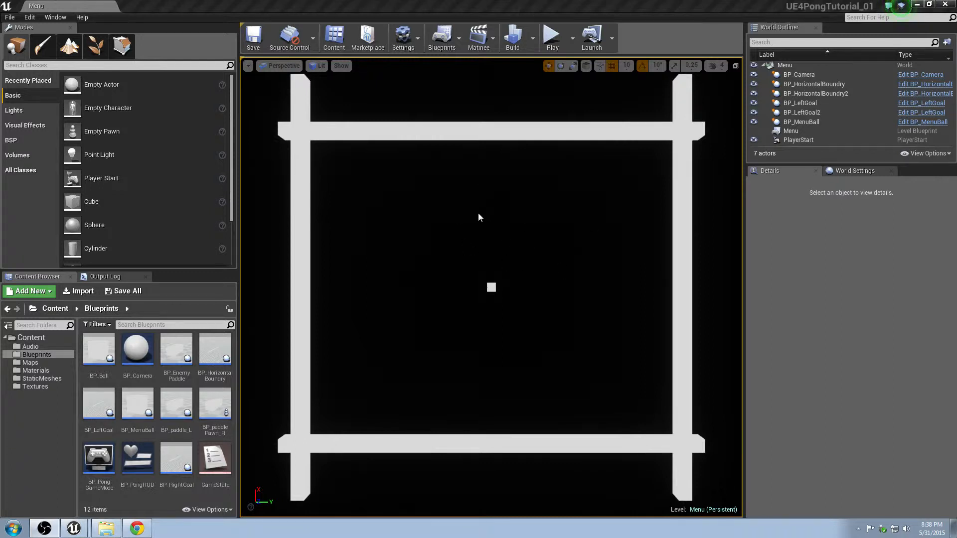
pyautogui.moveTo(557, 214)
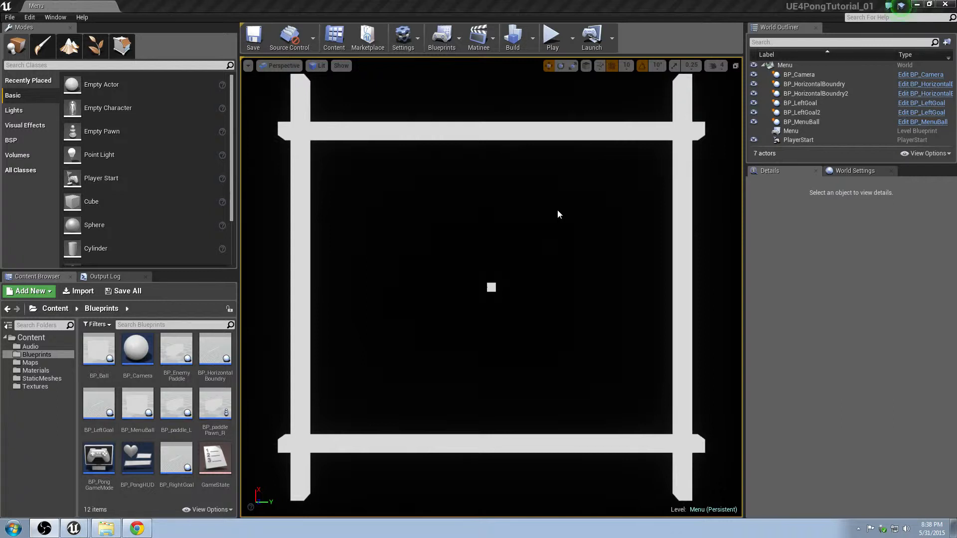
pyautogui.moveTo(546, 187)
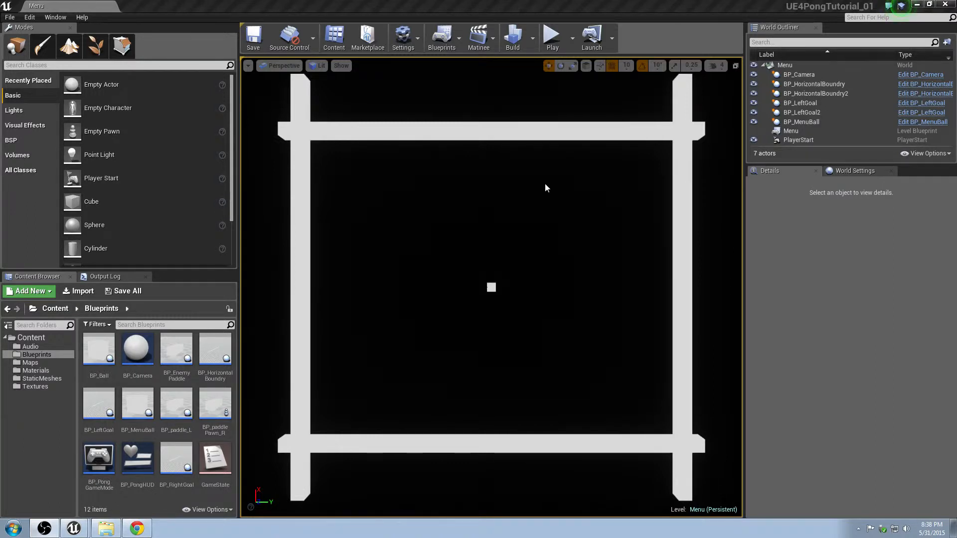
pyautogui.moveTo(526, 244)
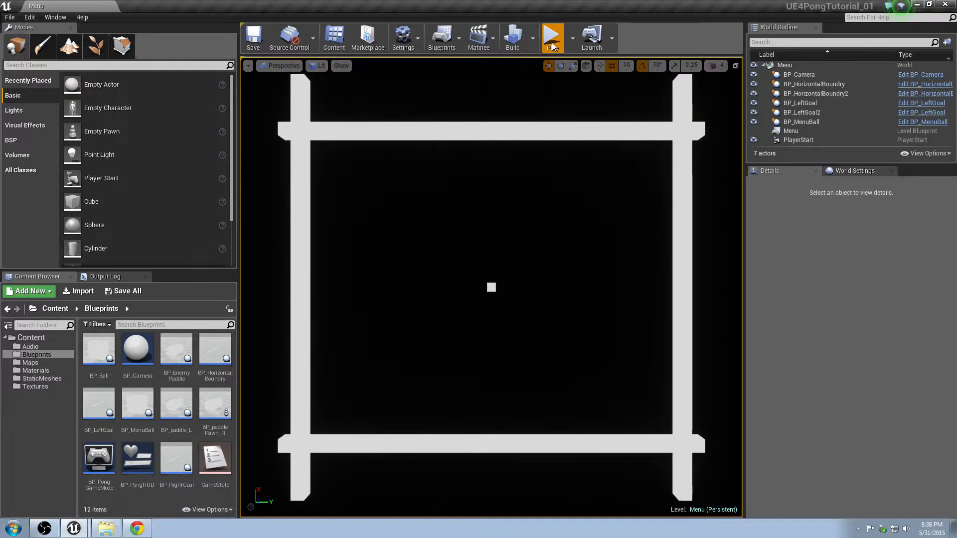
# Play and stop a one-player Pong test match, then open BP_EnemyPaddle's Event Graph
pyautogui.click(551, 38)
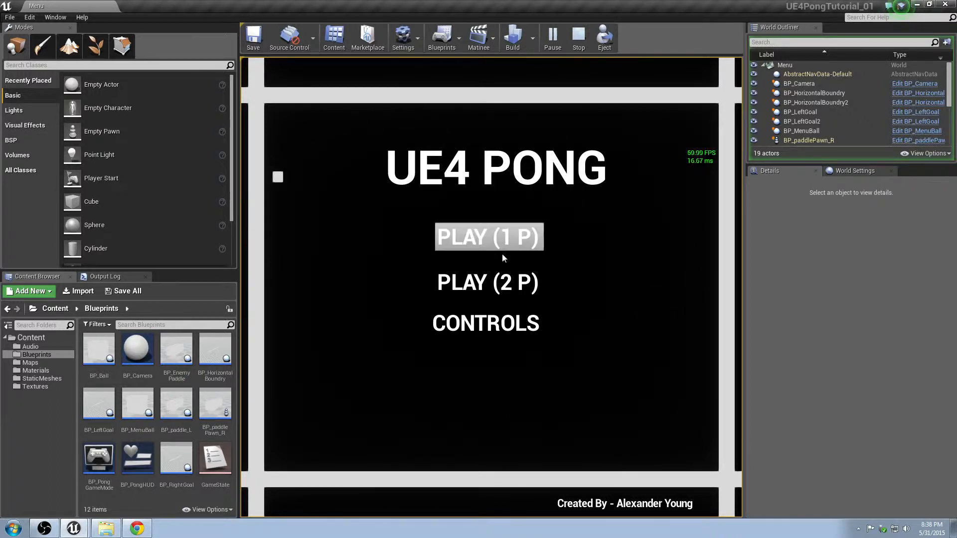
pyautogui.click(489, 237)
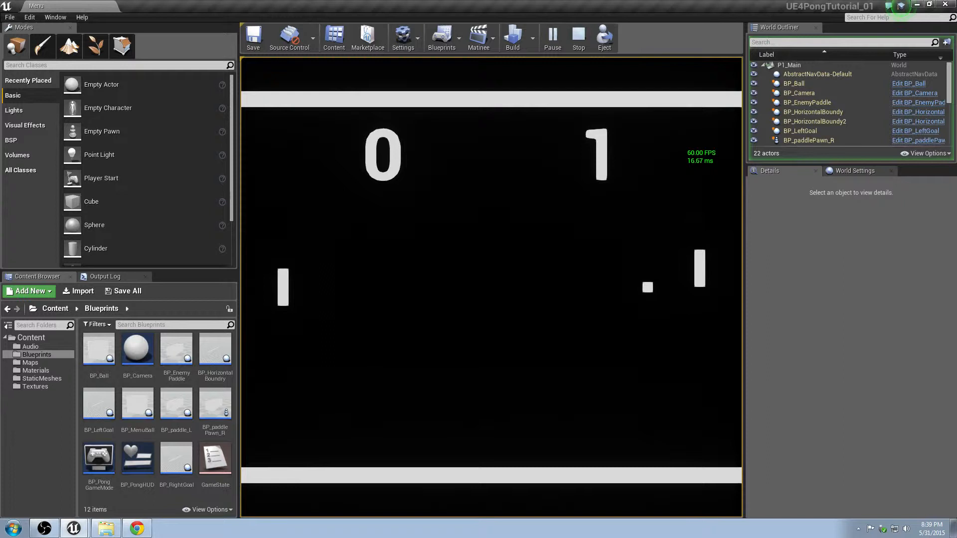
pyautogui.click(578, 37)
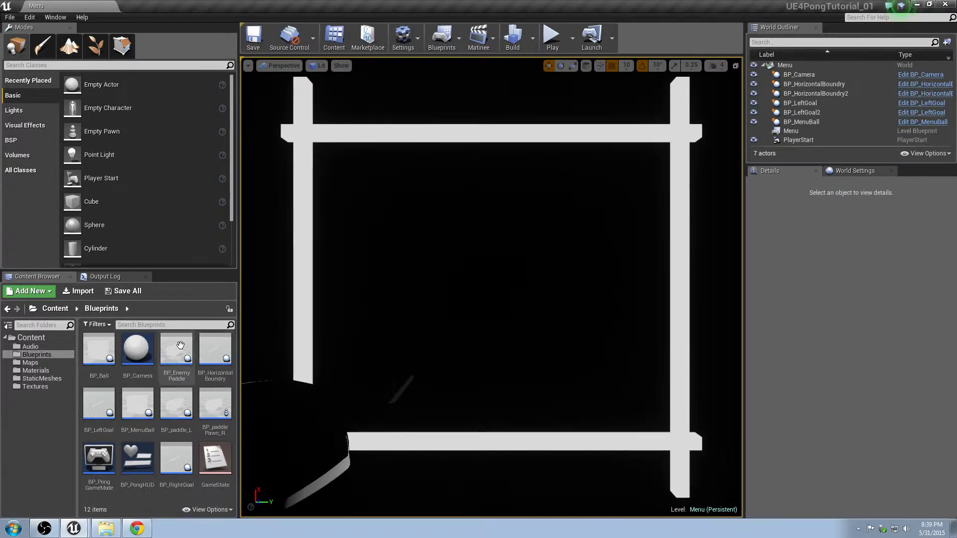
pyautogui.doubleClick(175, 348)
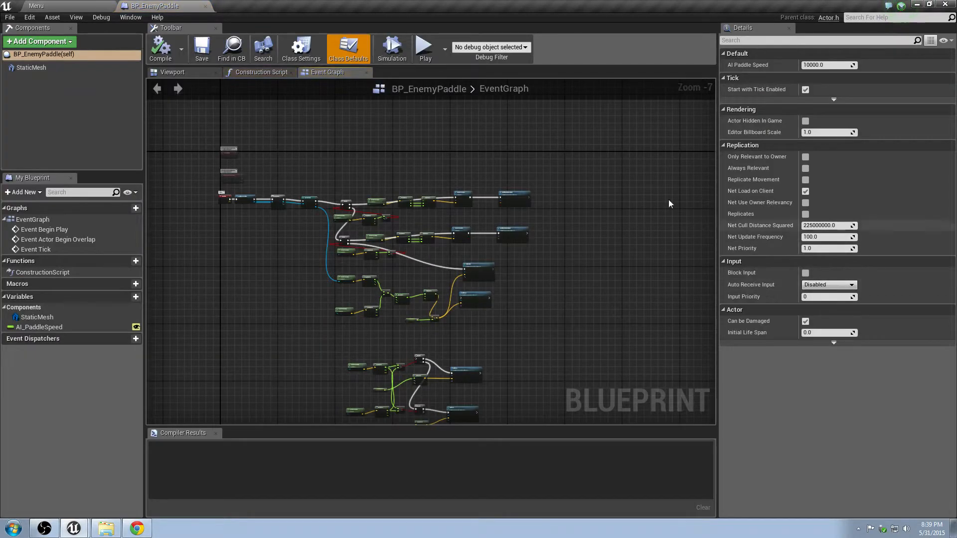
# Set BP_EnemyPaddle's AI_PaddleSpeed default to 20000.0, compile, and start a test play
pyautogui.click(40, 327)
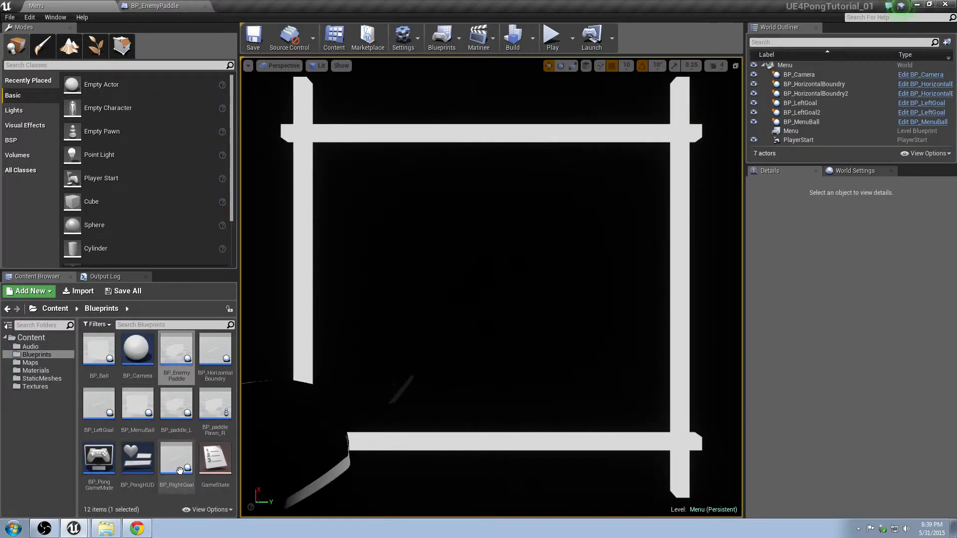
pyautogui.moveTo(177, 359)
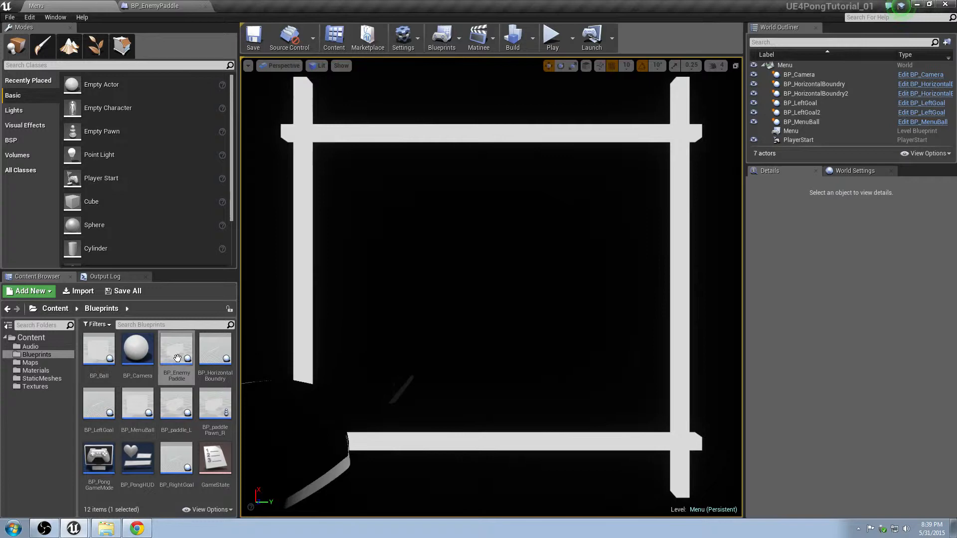
pyautogui.doubleClick(177, 348)
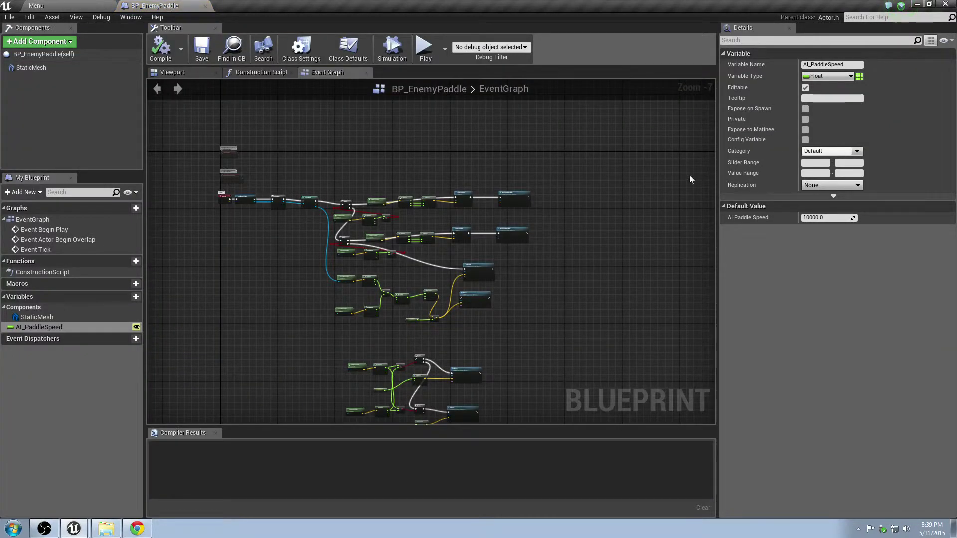
pyautogui.click(37, 327)
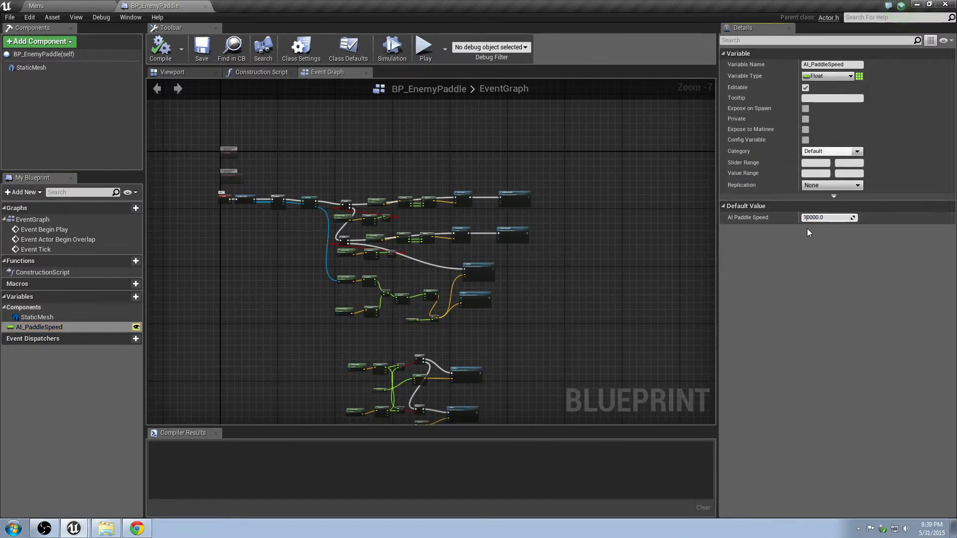
pyautogui.write('20000.0')
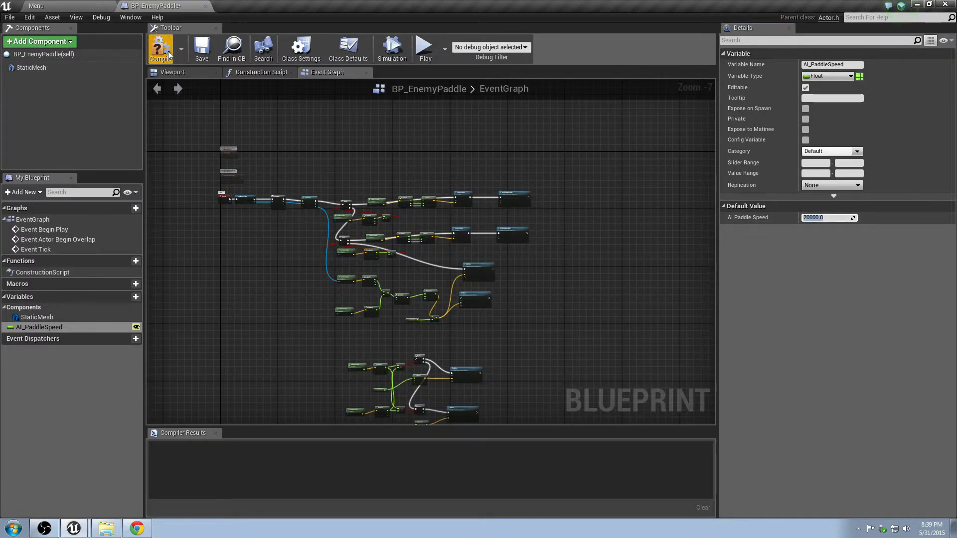
pyautogui.click(160, 49)
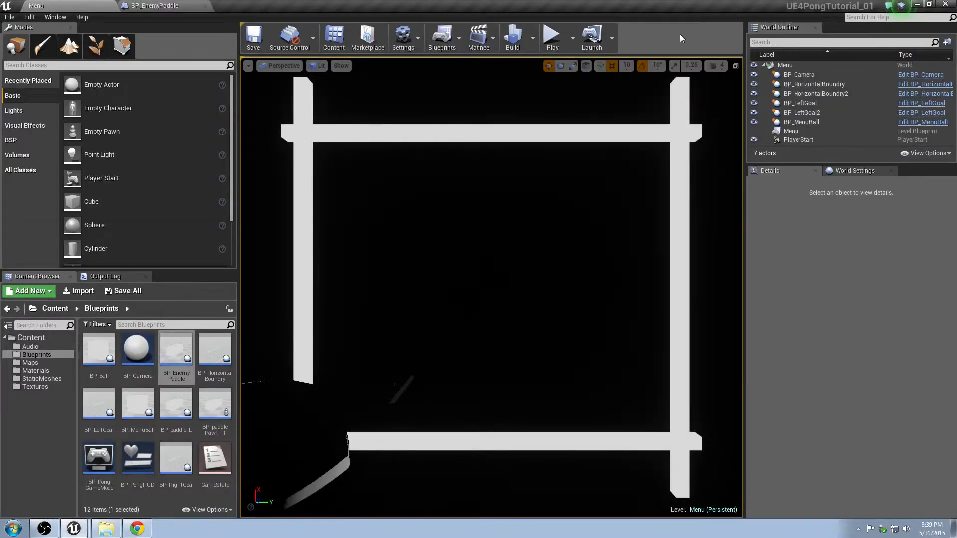
pyautogui.click(551, 34)
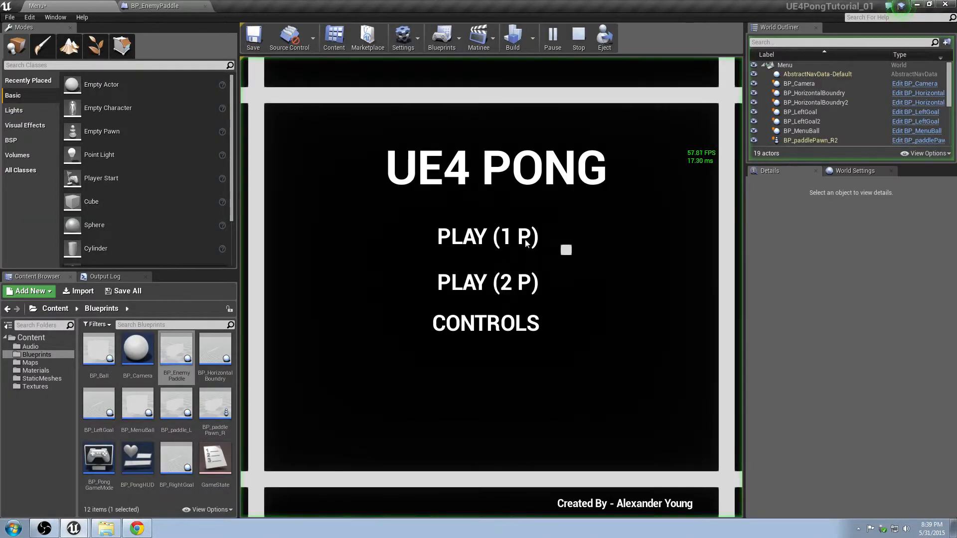
# Play a PLAY (1 P) round against the faster enemy paddle, then stop the session
pyautogui.click(486, 236)
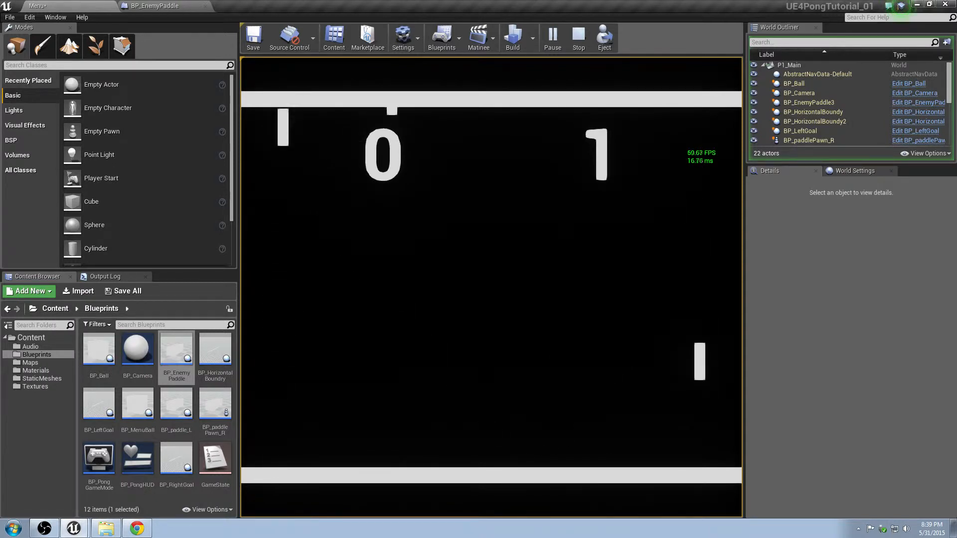
pyautogui.click(577, 38)
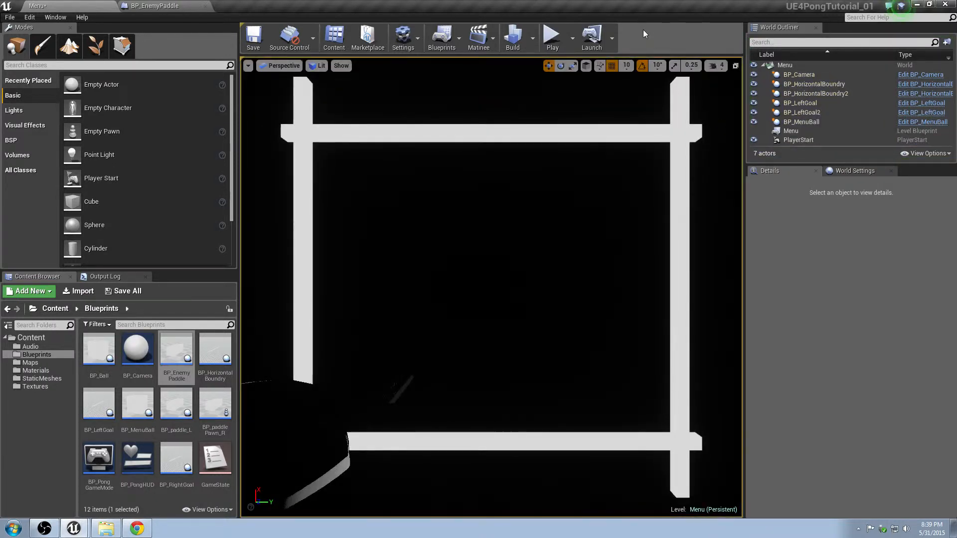
# Package the Pong project for Windows (64-bit) and confirm the output folder
pyautogui.click(9, 16)
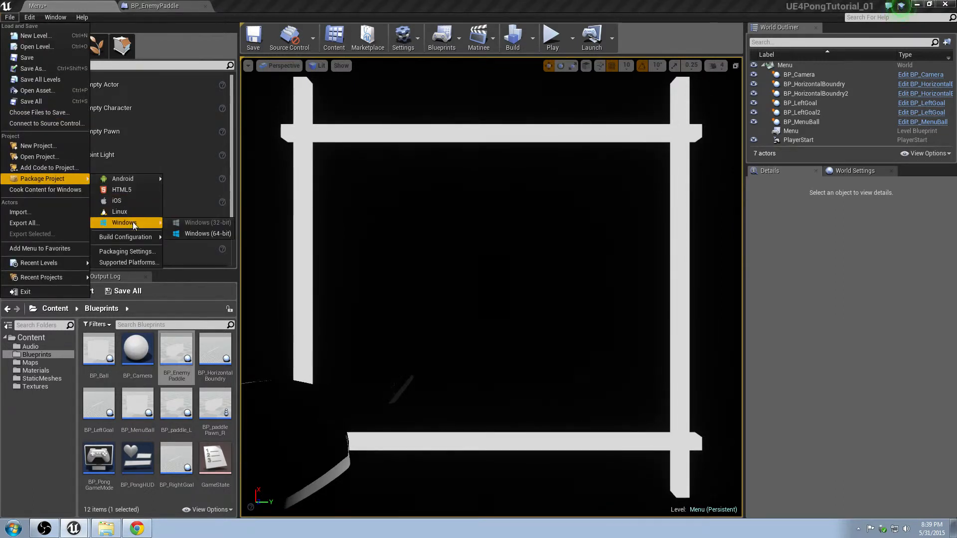
pyautogui.click(207, 234)
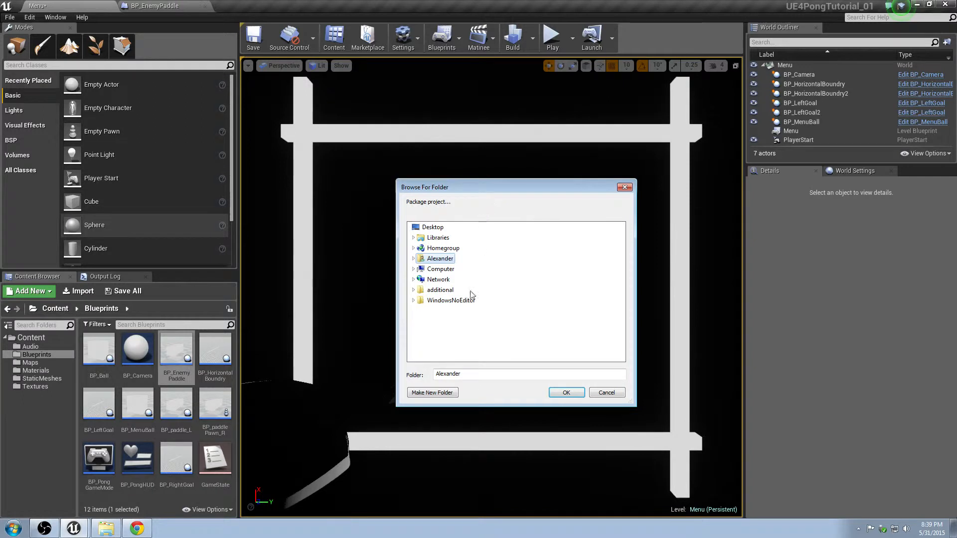
pyautogui.click(451, 299)
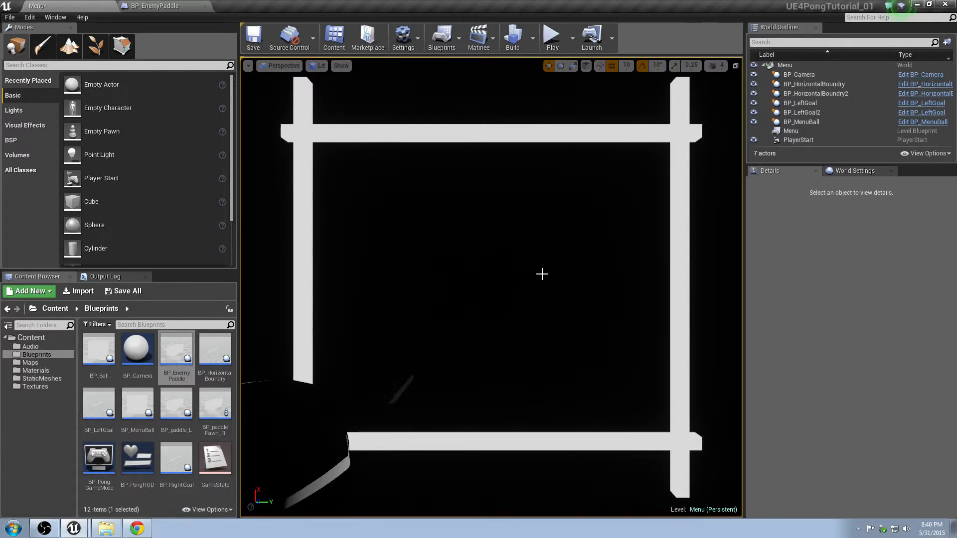
pyautogui.moveTo(623, 238)
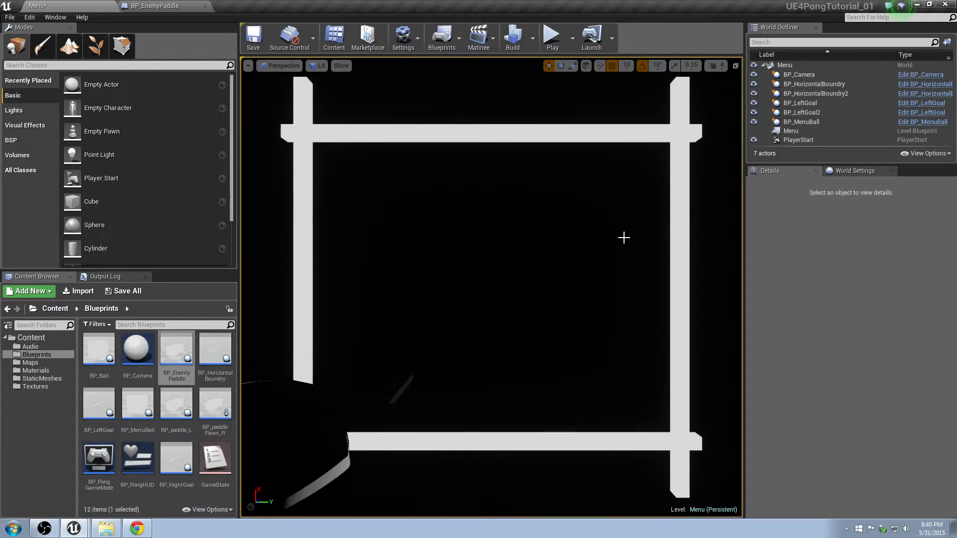
# Browse to the WindowsNoEditor build folder and launch UE4PongTutorial_01.exe
pyautogui.click(104, 528)
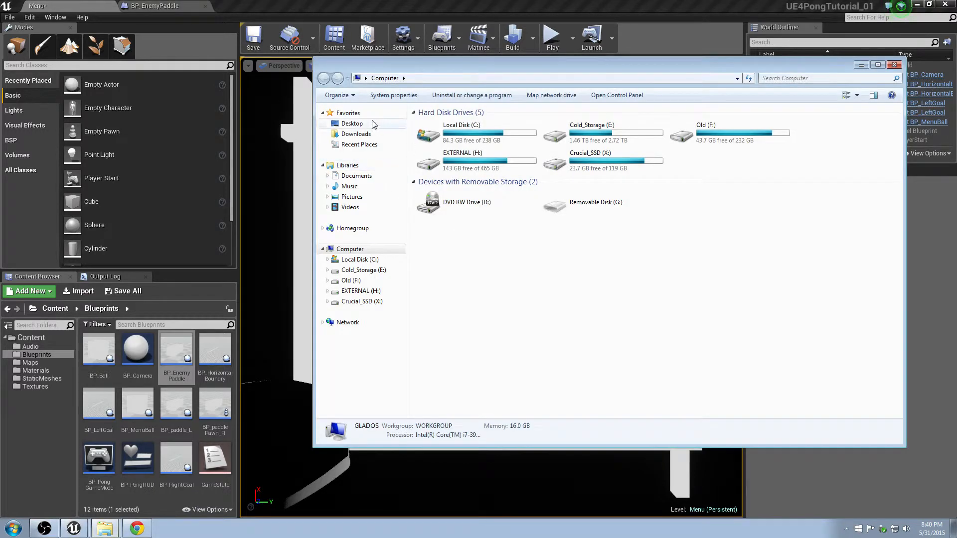
pyautogui.click(352, 123)
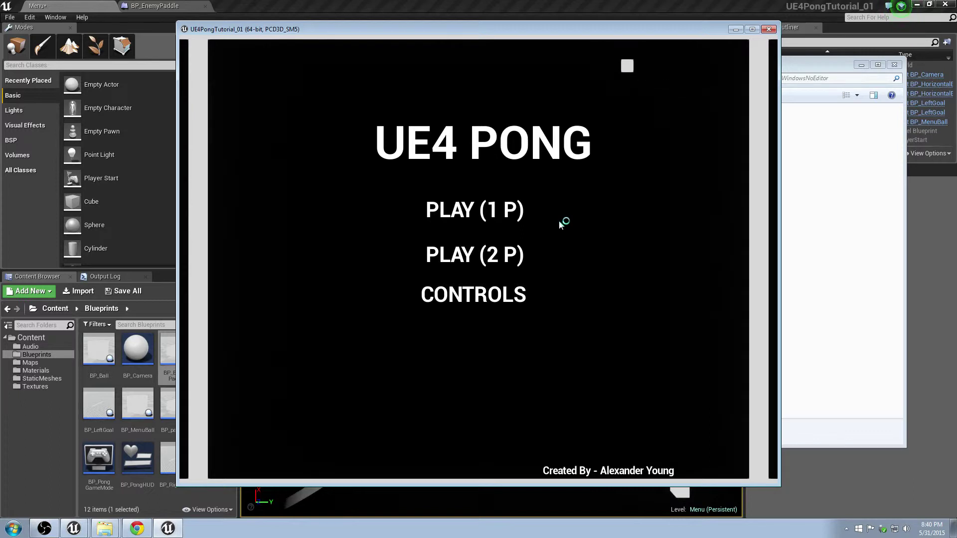
pyautogui.moveTo(475, 209)
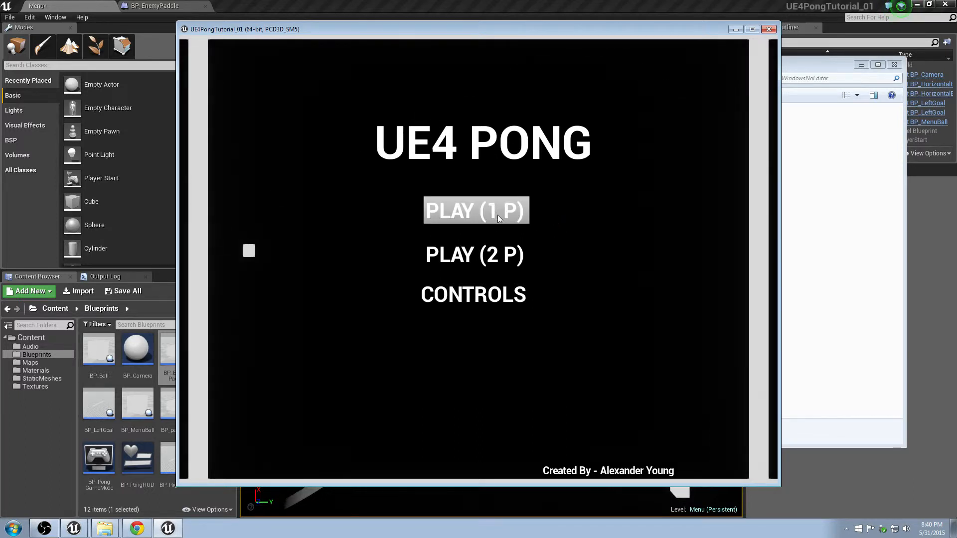
# Play a one-player match with 'stat F' showing FPS, then close the build folder window
pyautogui.click(475, 211)
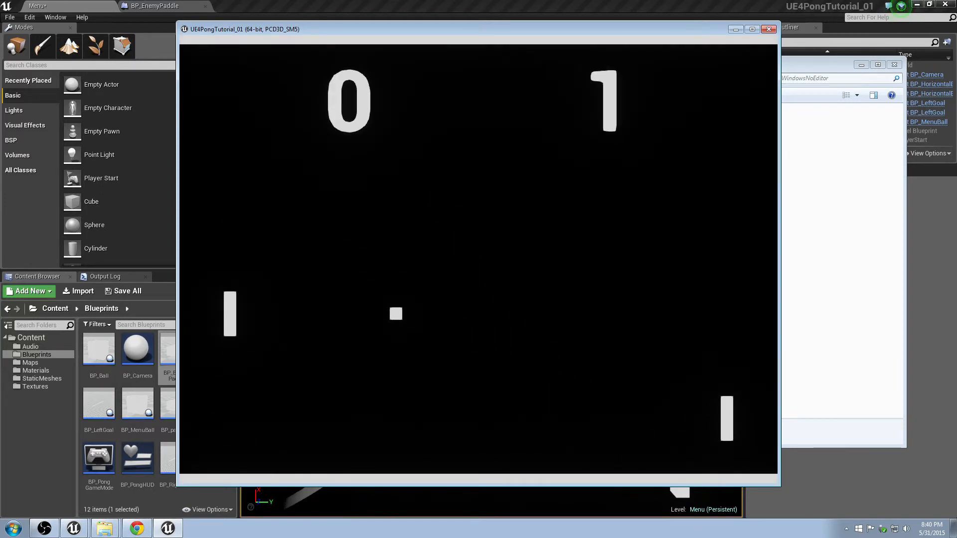
pyautogui.write('stat F')
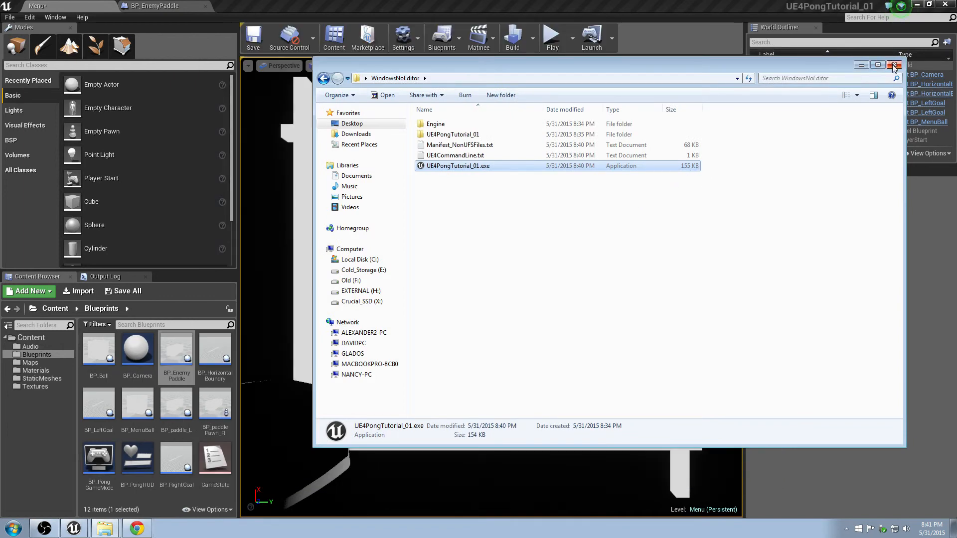
pyautogui.click(894, 65)
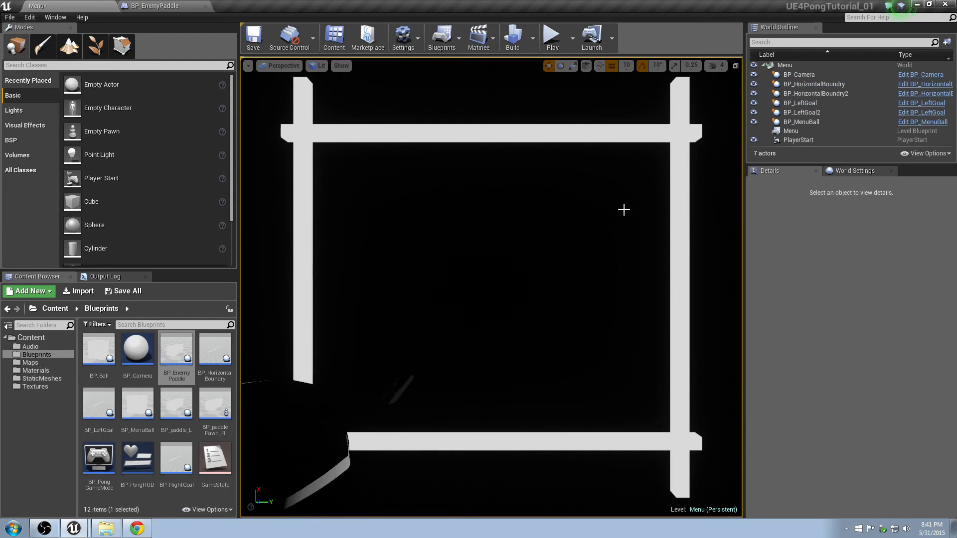
pyautogui.moveTo(616, 212)
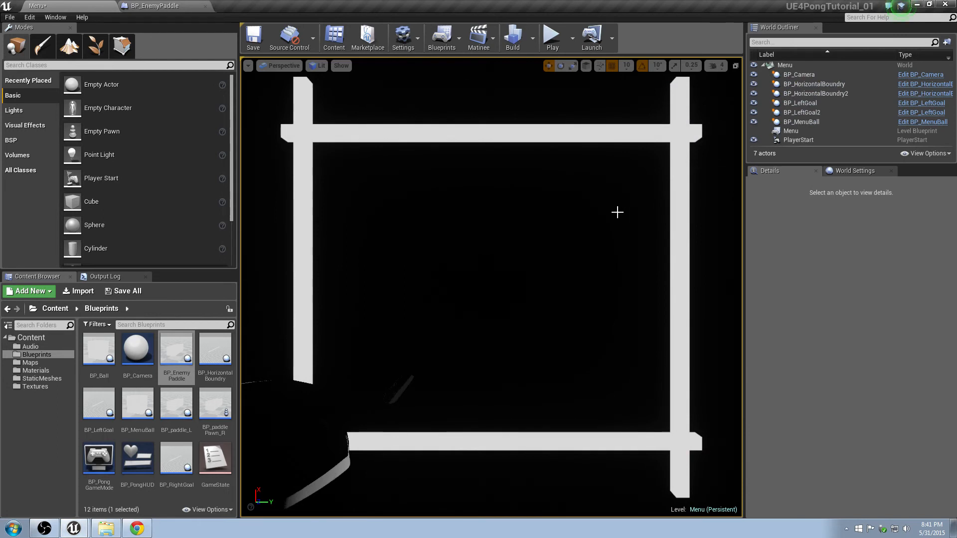